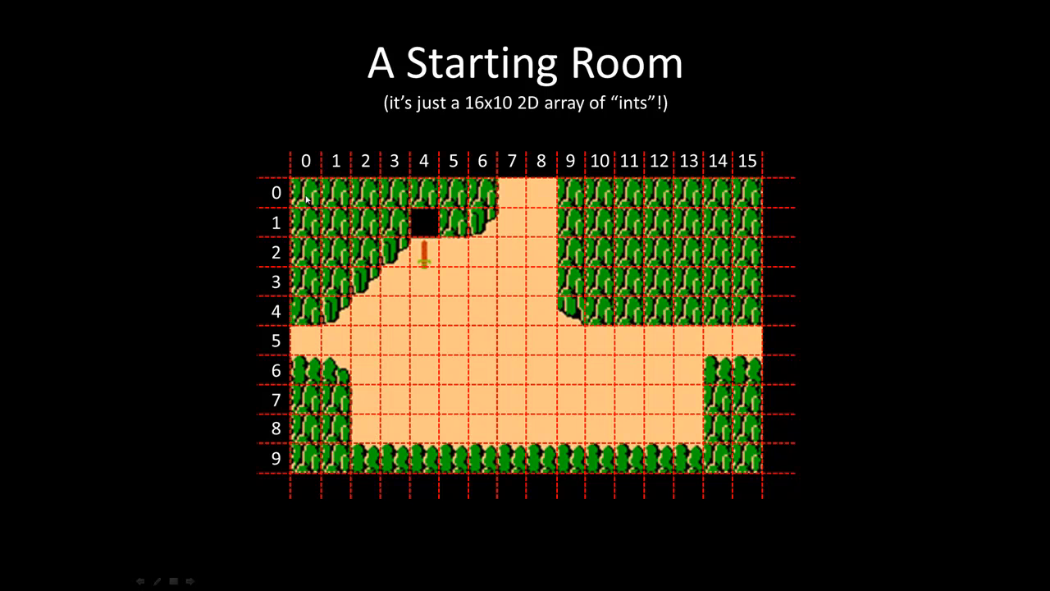
pyautogui.moveTo(513, 195)
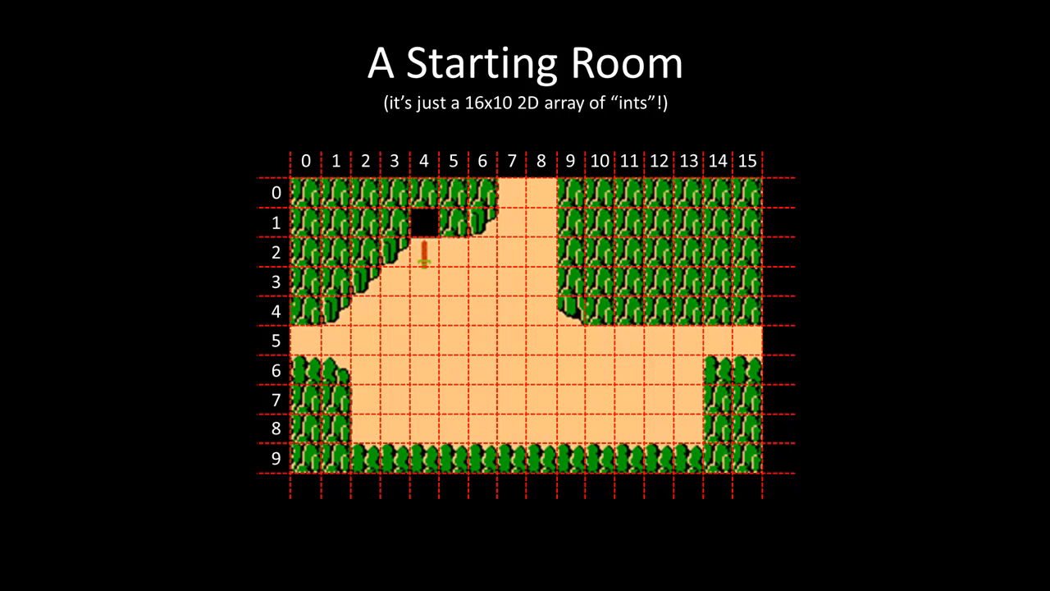
# Step: Advance to the SpriteSheet slide asking where the 61st tile sits in the 16x16 sprite grid
pyautogui.press('right')
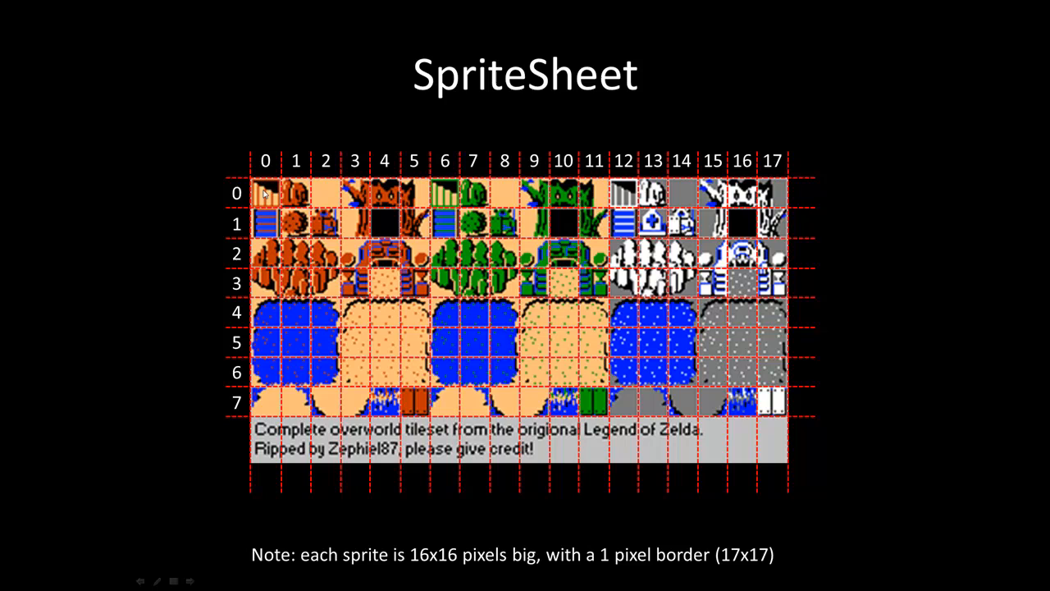
pyautogui.moveTo(289, 201)
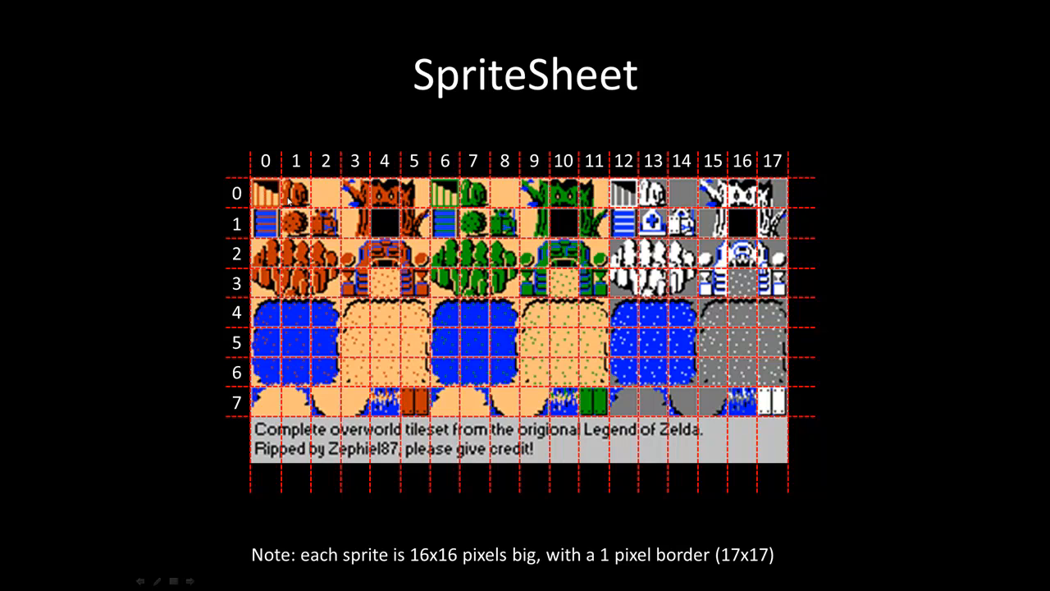
pyautogui.moveTo(336, 199)
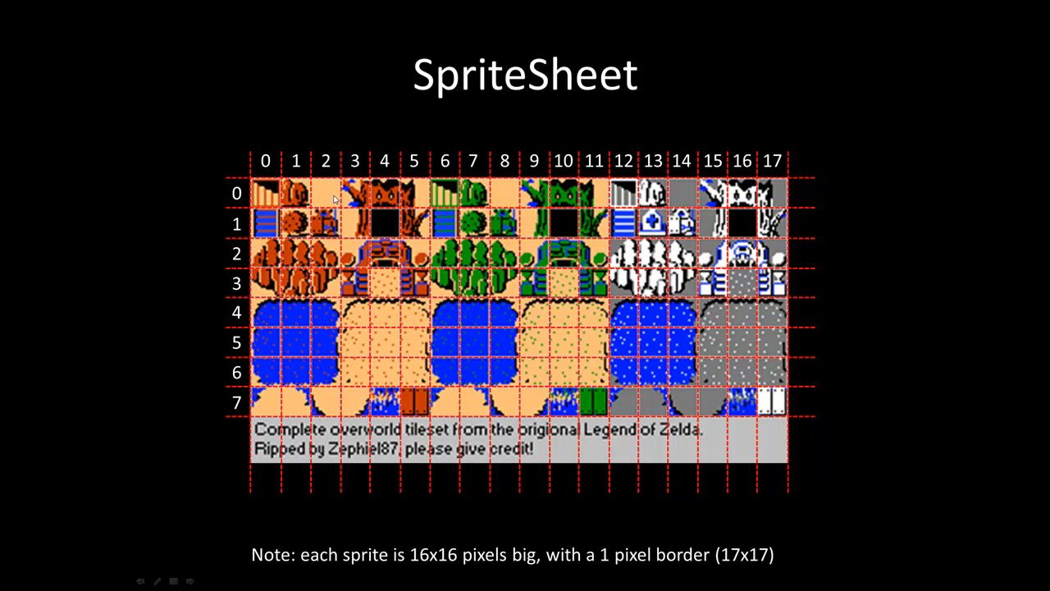
pyautogui.moveTo(775, 196)
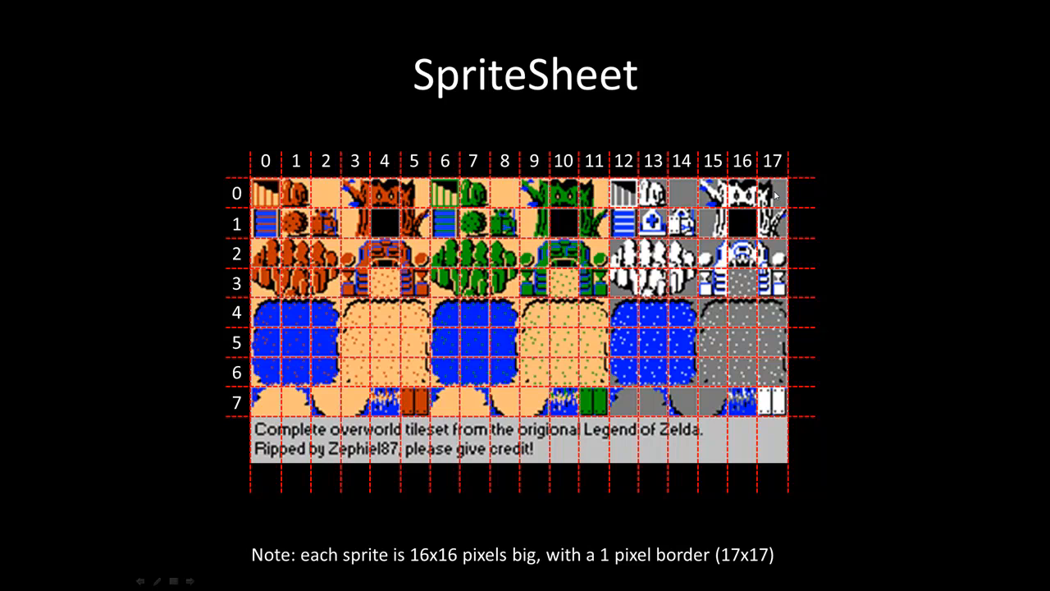
pyautogui.moveTo(437, 244)
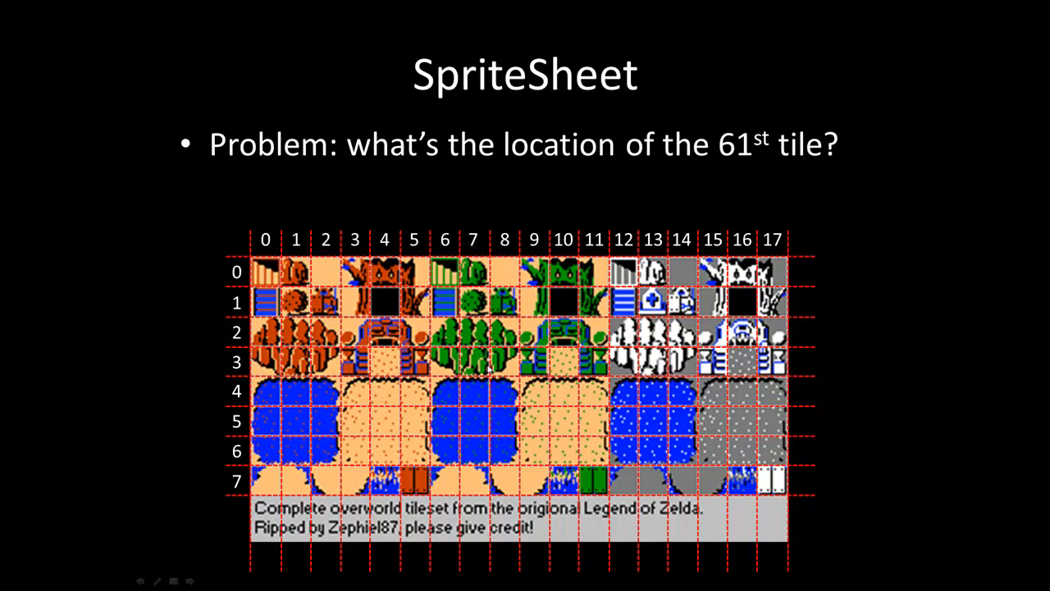
pyautogui.moveTo(488, 368)
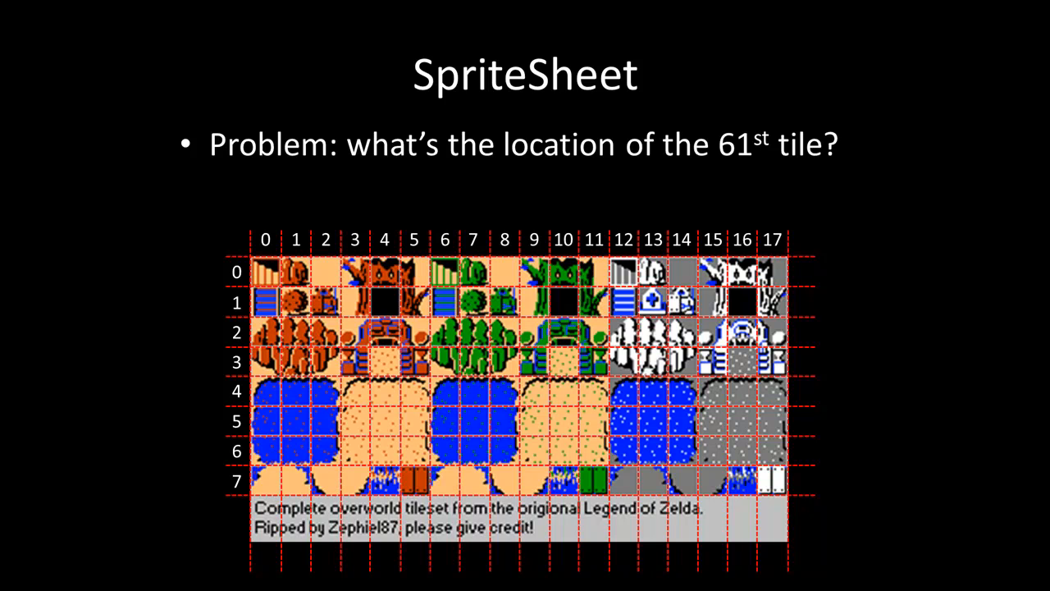
# Step: Reveal the srcX = 61 % 18 and srcY = 61 / 18 formulas scaled by TILE_SIZE
pyautogui.press('Right')
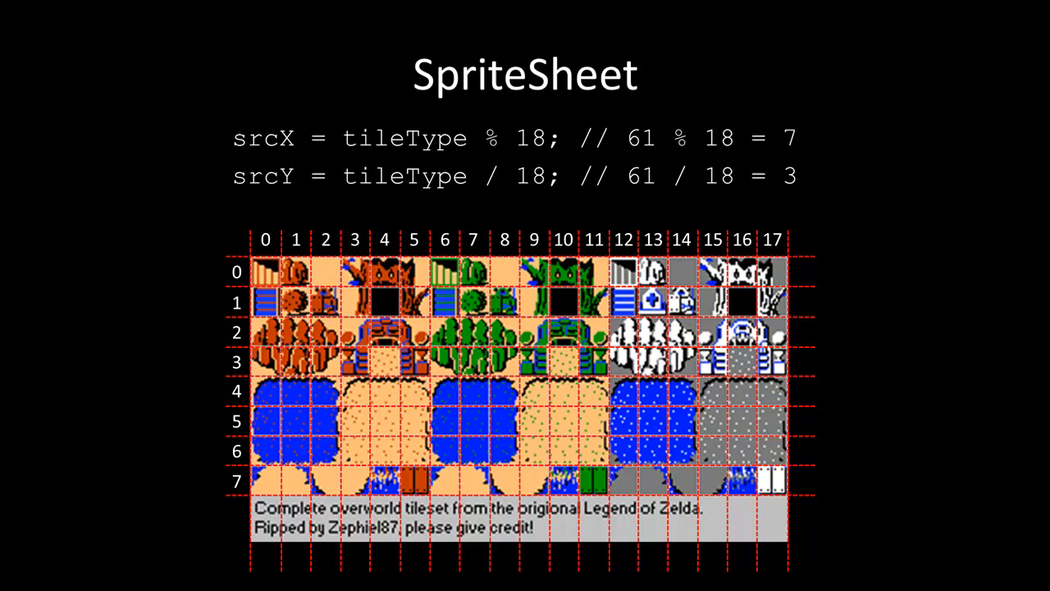
pyautogui.moveTo(480, 175)
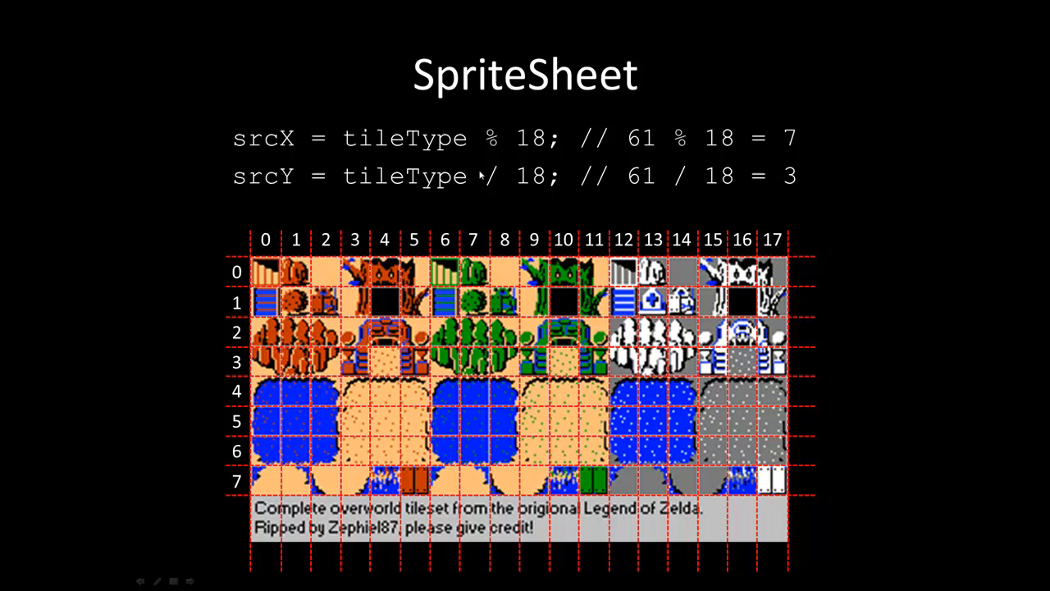
pyautogui.moveTo(496, 184)
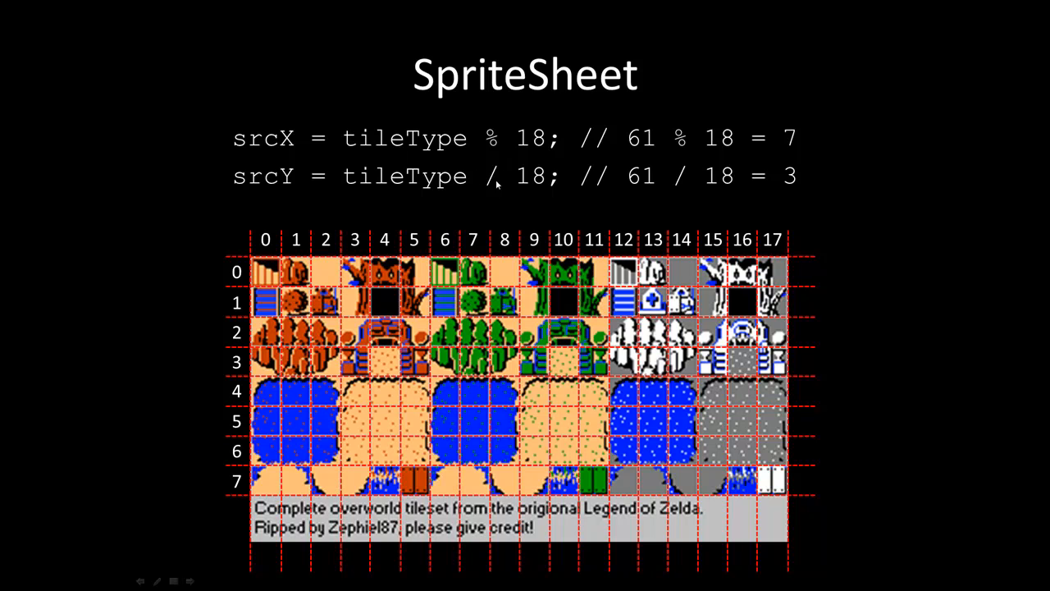
pyautogui.moveTo(495, 185)
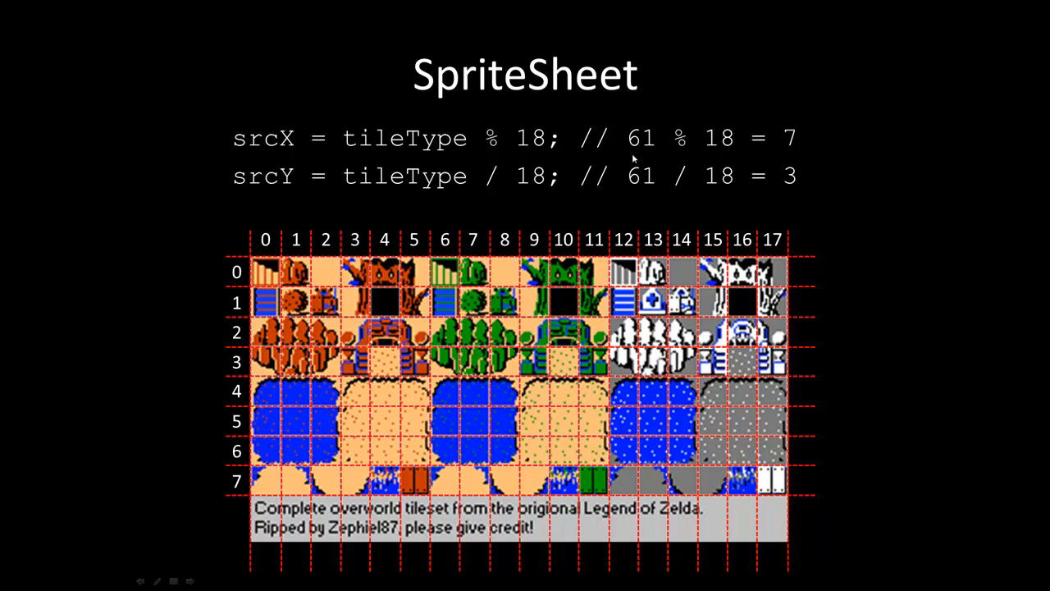
pyautogui.moveTo(800, 143)
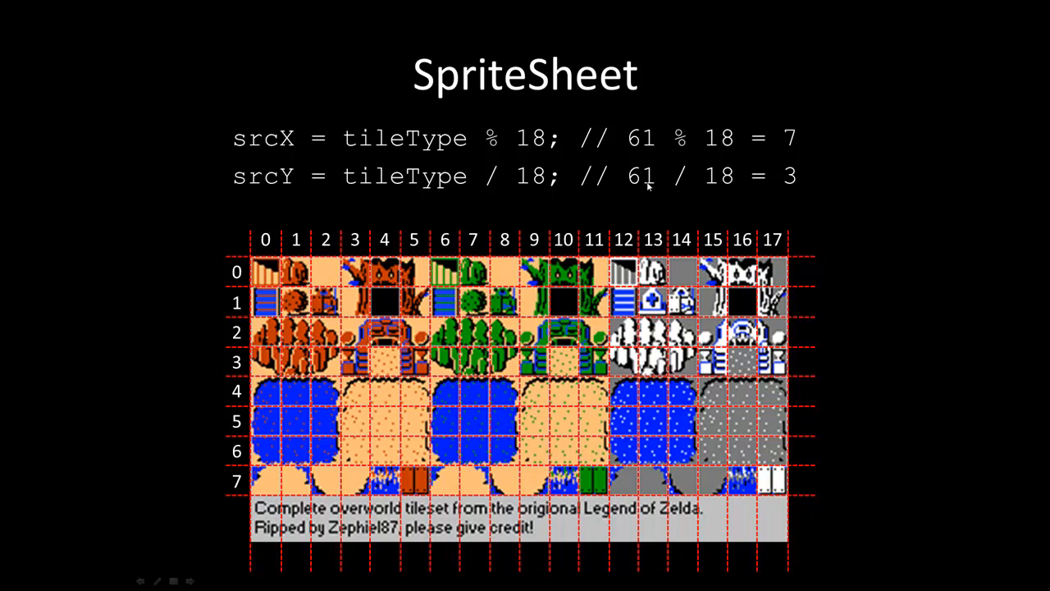
pyautogui.moveTo(642, 236)
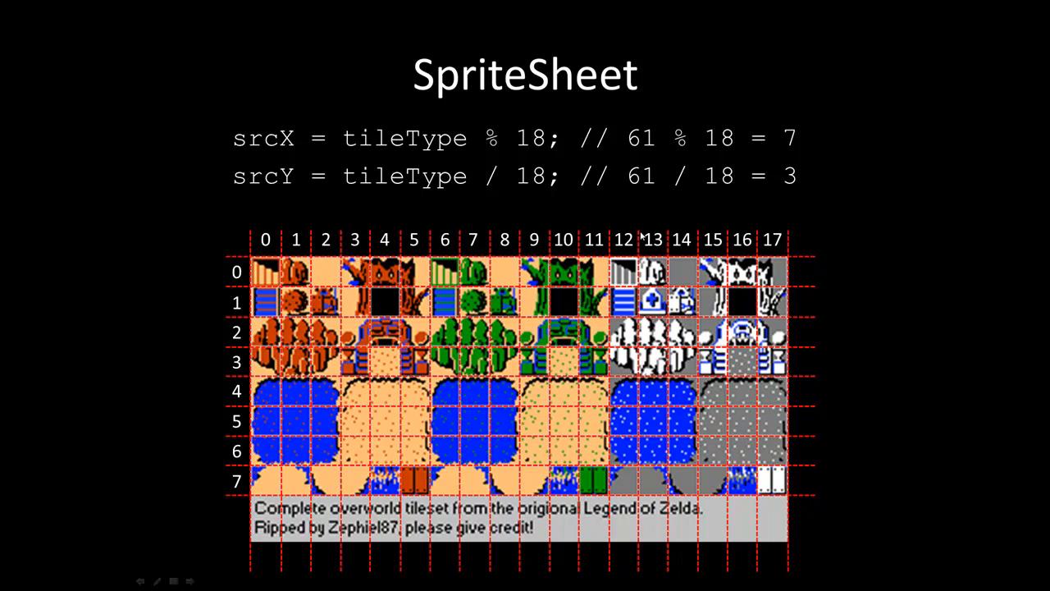
pyautogui.moveTo(484, 239)
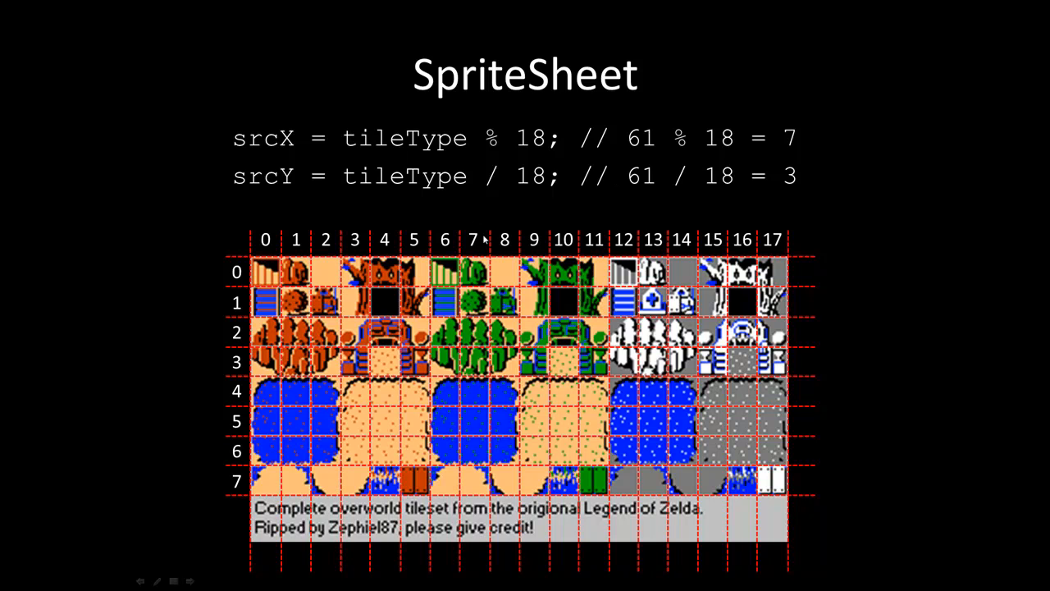
pyautogui.moveTo(466, 362)
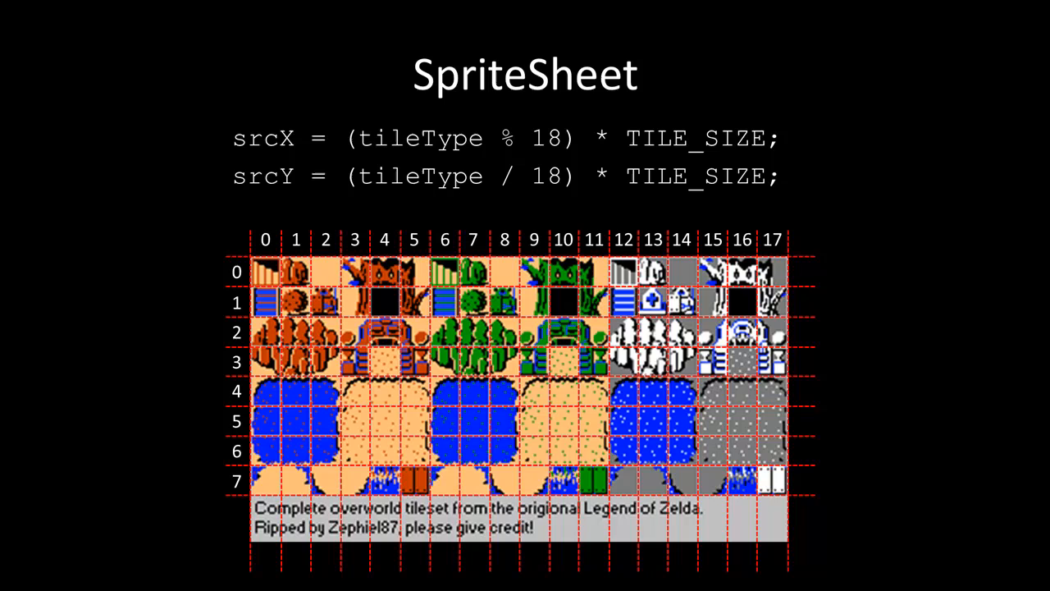
# Step: Move to the Drawing the Terrain slide showing tile 61 copied from srcRect into destRect
pyautogui.press('Right')
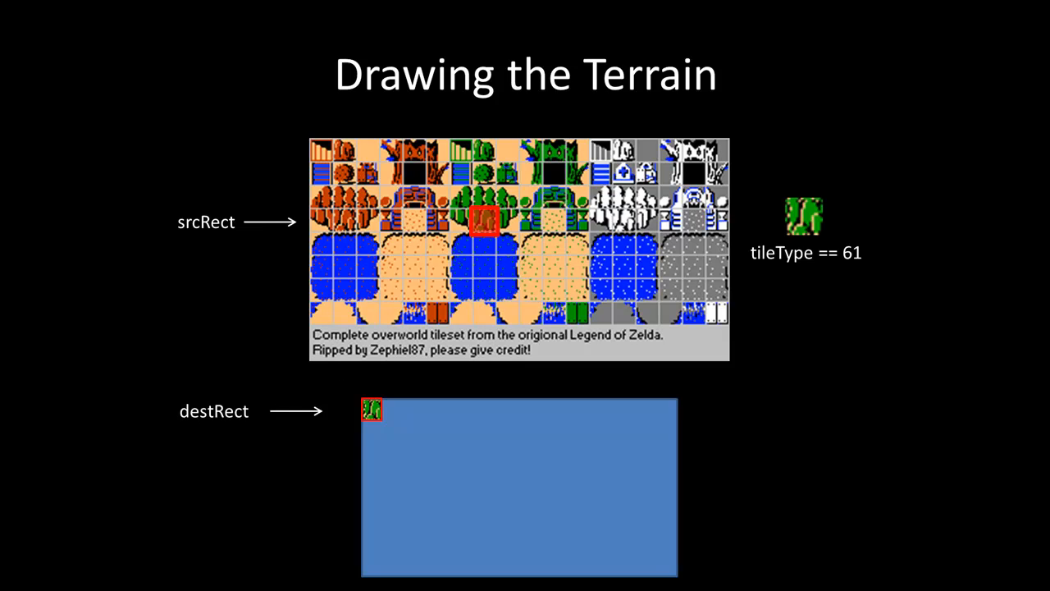
pyautogui.moveTo(346, 402)
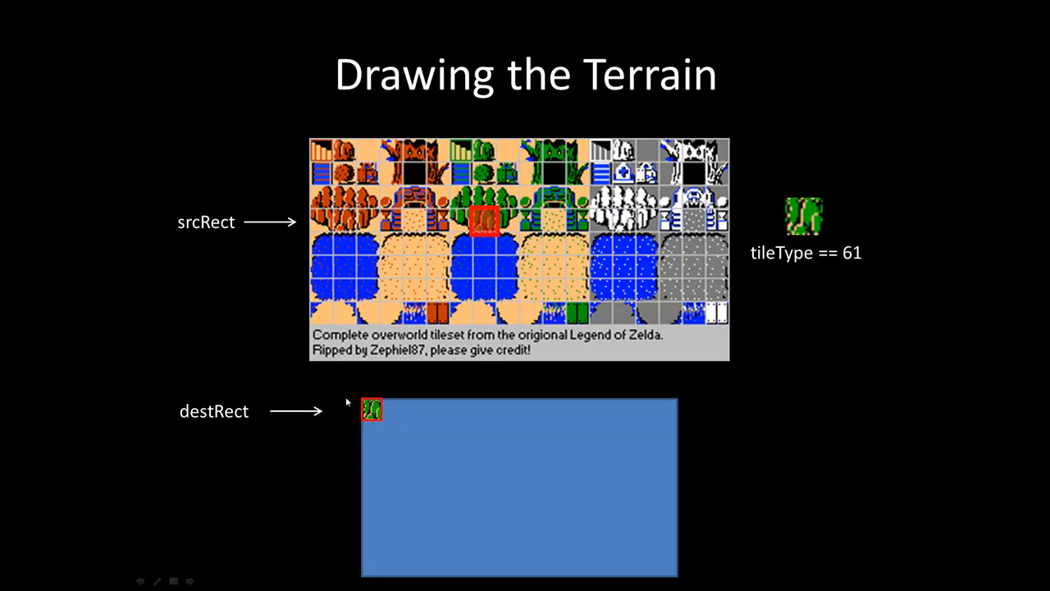
pyautogui.moveTo(837, 272)
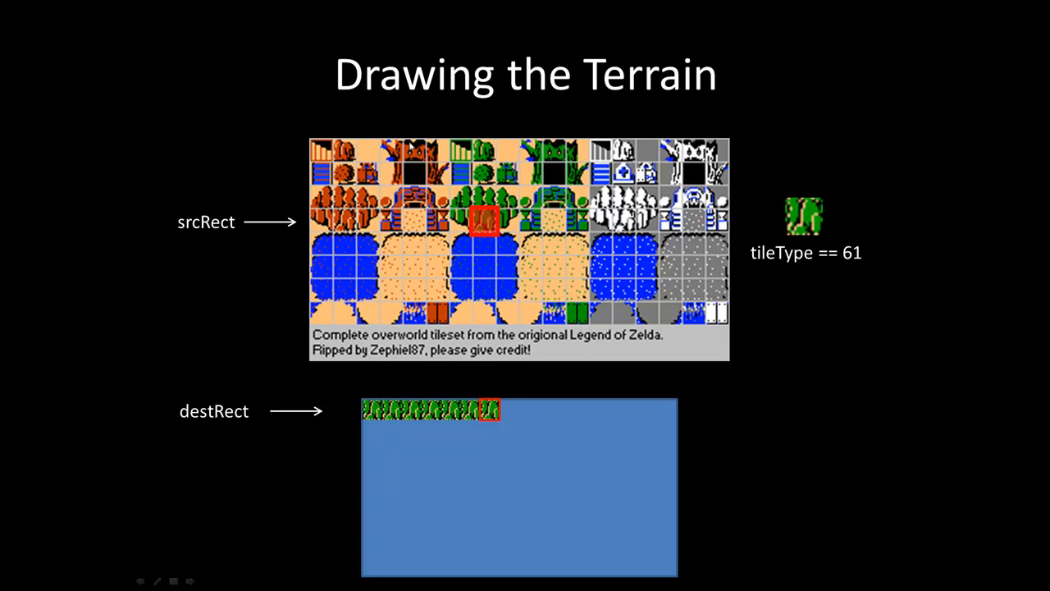
pyautogui.moveTo(411, 148)
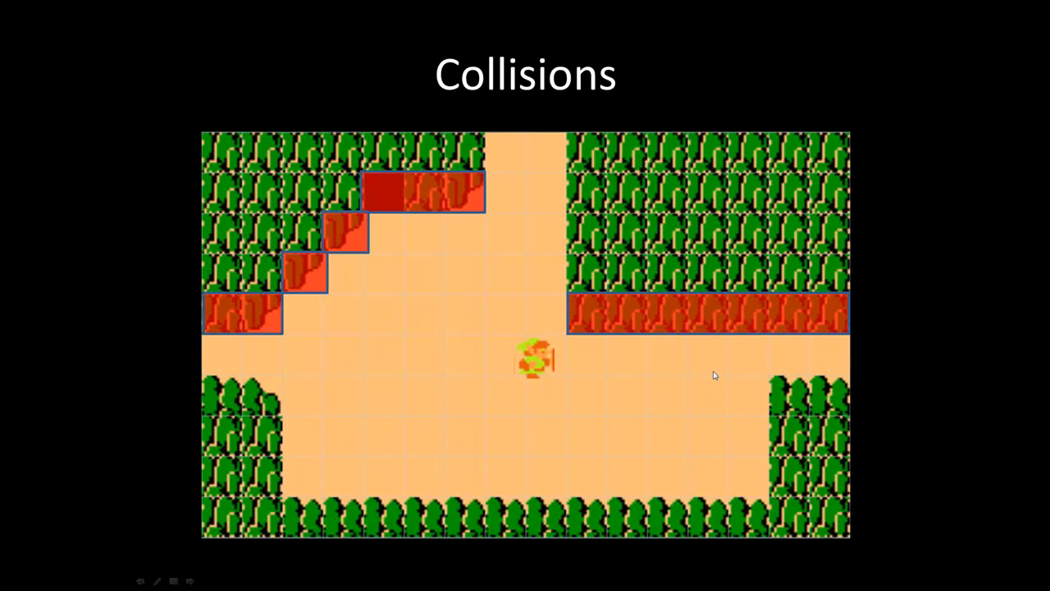
pyautogui.moveTo(568, 370)
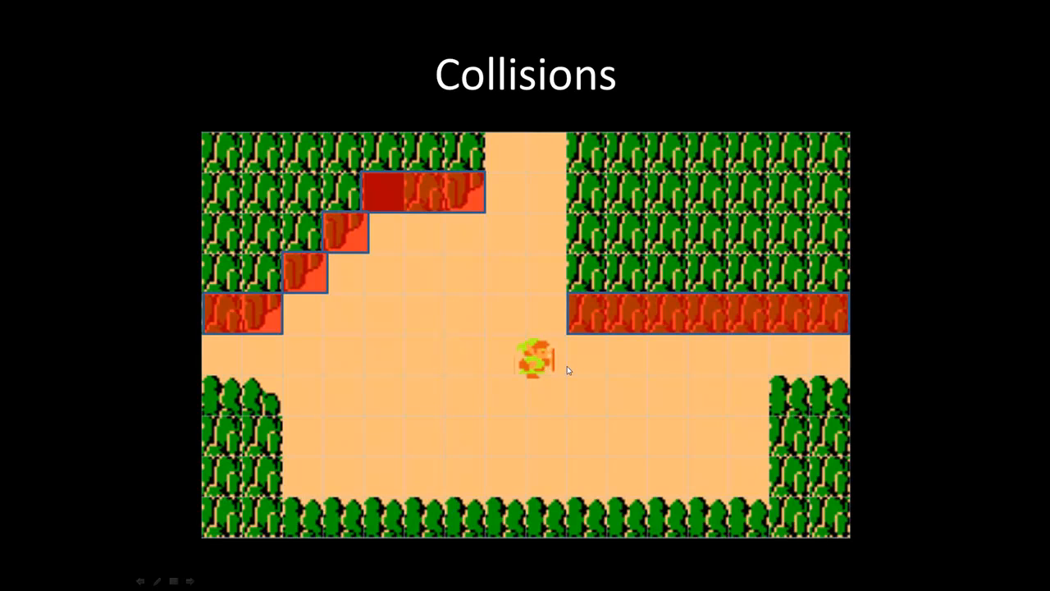